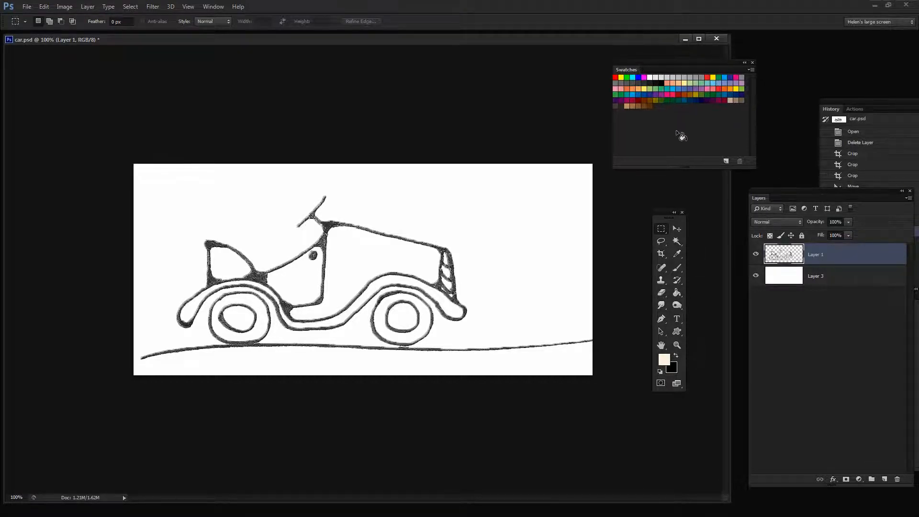
mouse_move(647, 130)
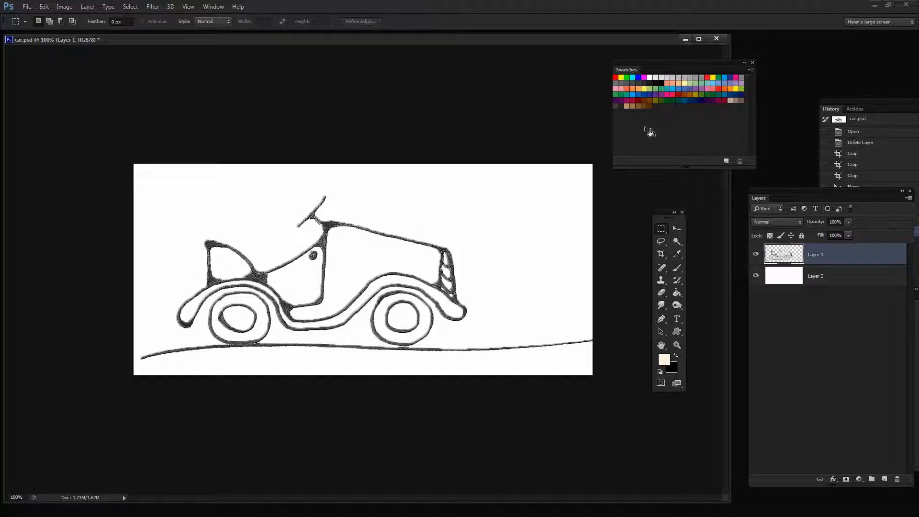
mouse_move(649, 131)
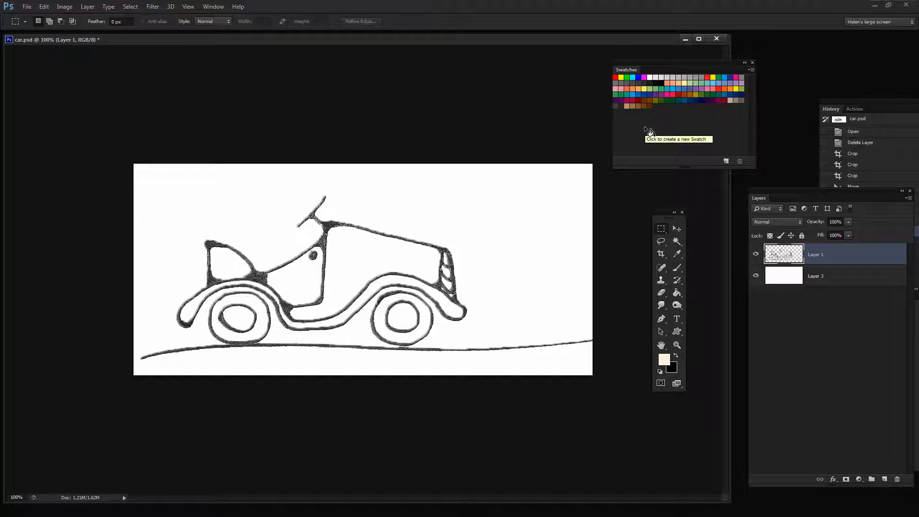
mouse_move(212, 6)
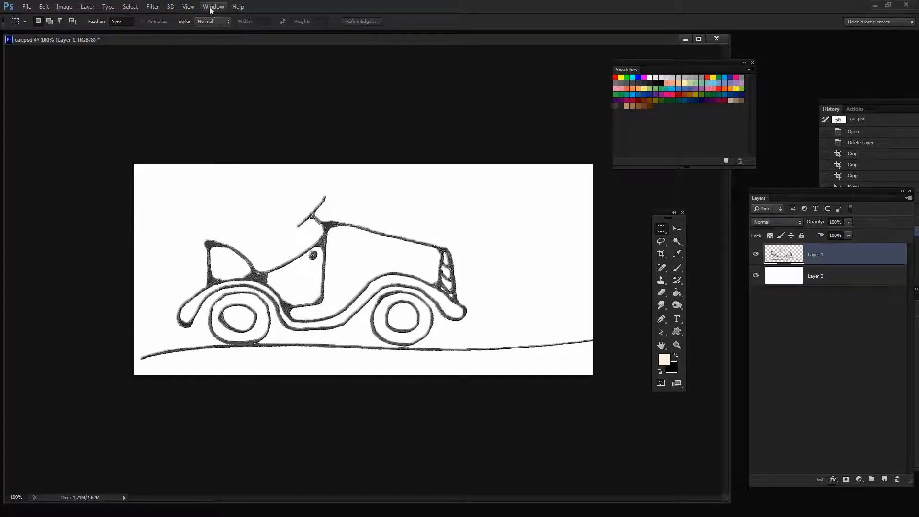
Open the Kuler panel from the Window menu to show vintage car theme results.
click(213, 6)
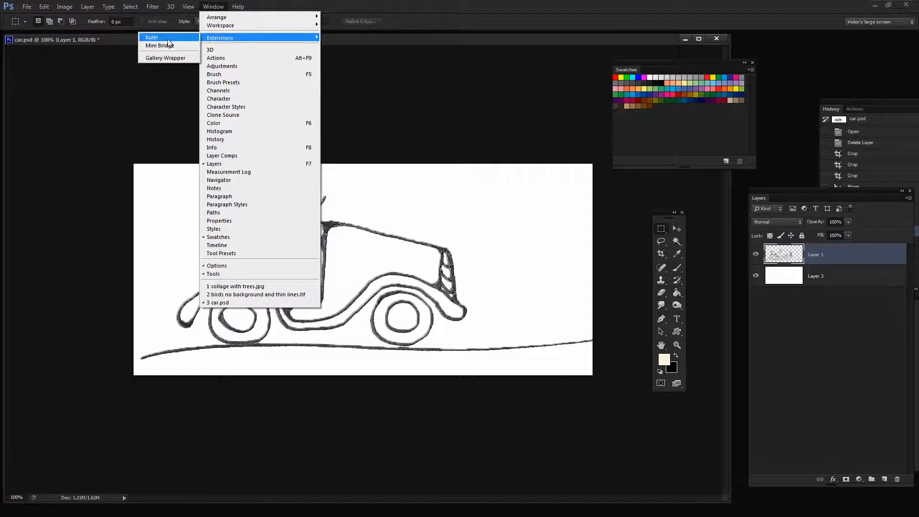
click(152, 38)
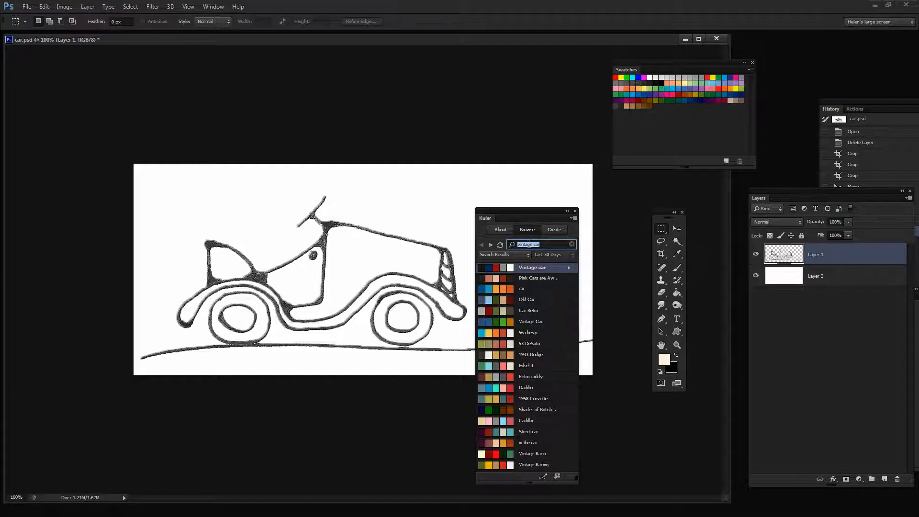
mouse_move(511, 247)
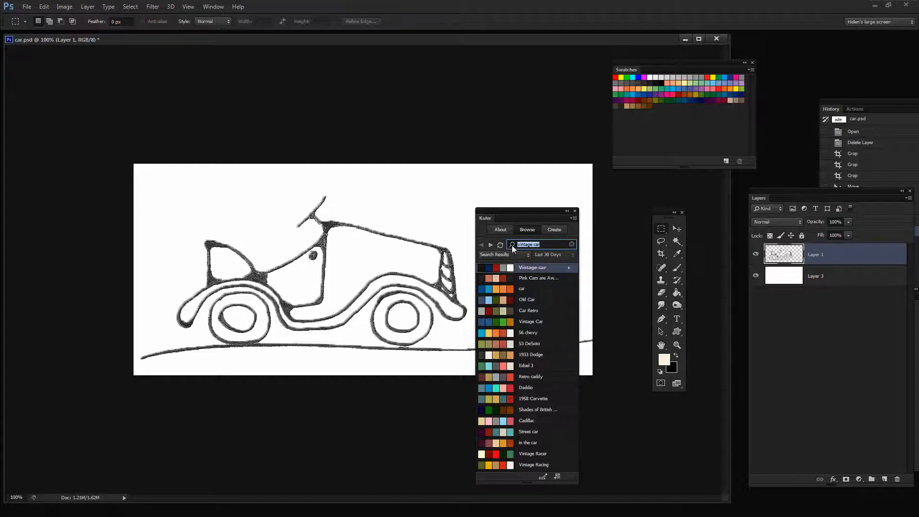
mouse_move(538, 445)
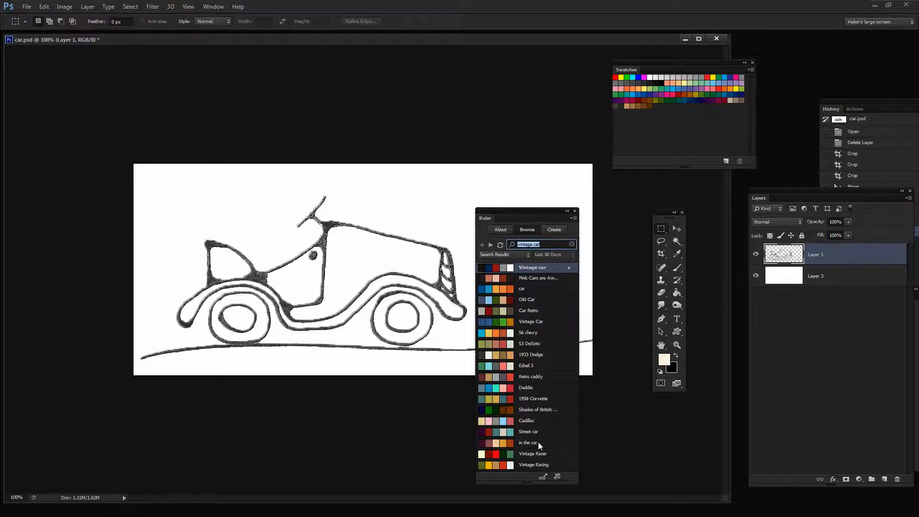
mouse_move(559, 447)
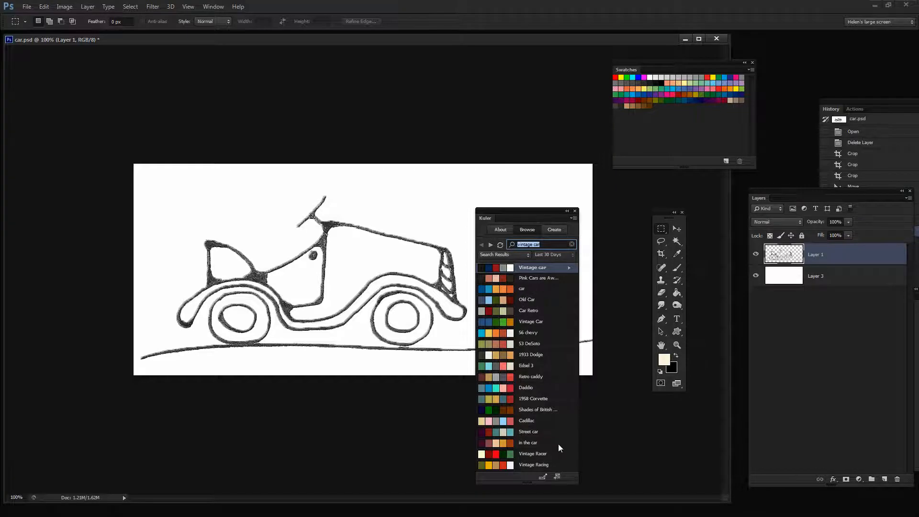
mouse_move(505, 413)
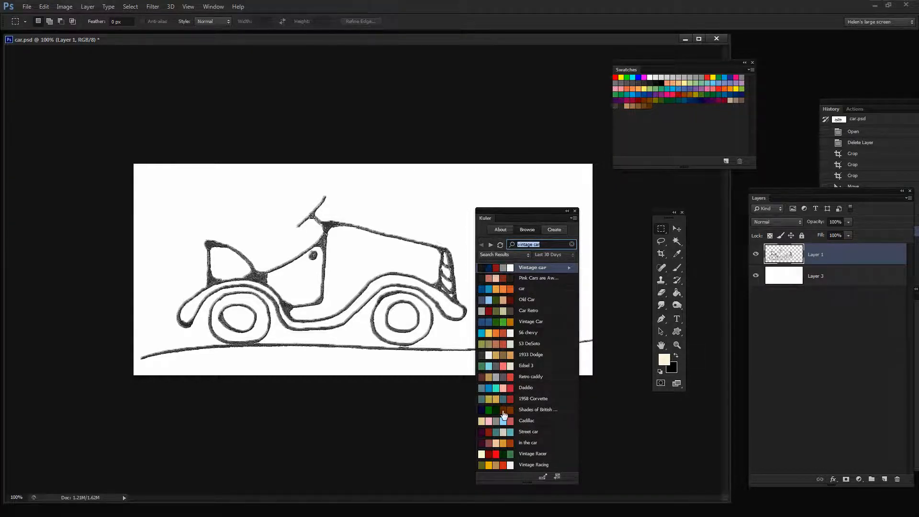
Page through four more sets of vintage car theme results in Kuler's Browse tab.
click(490, 245)
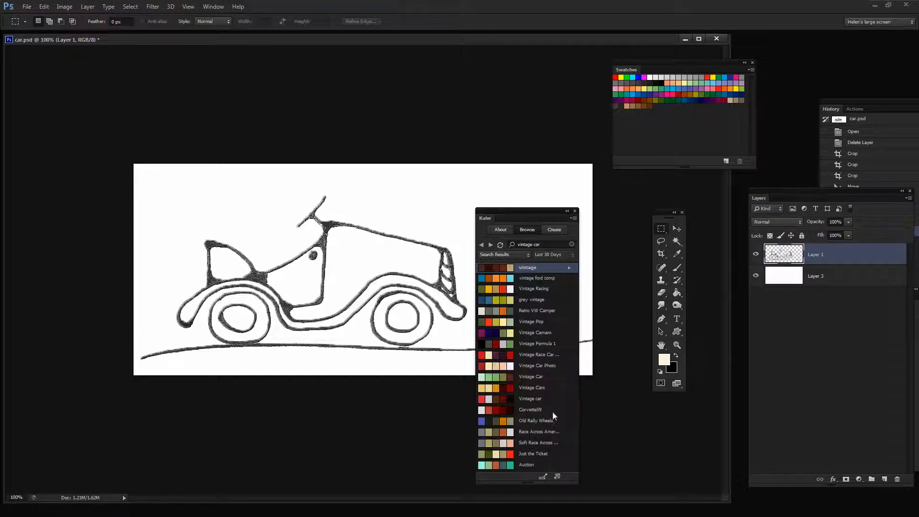
mouse_move(550, 453)
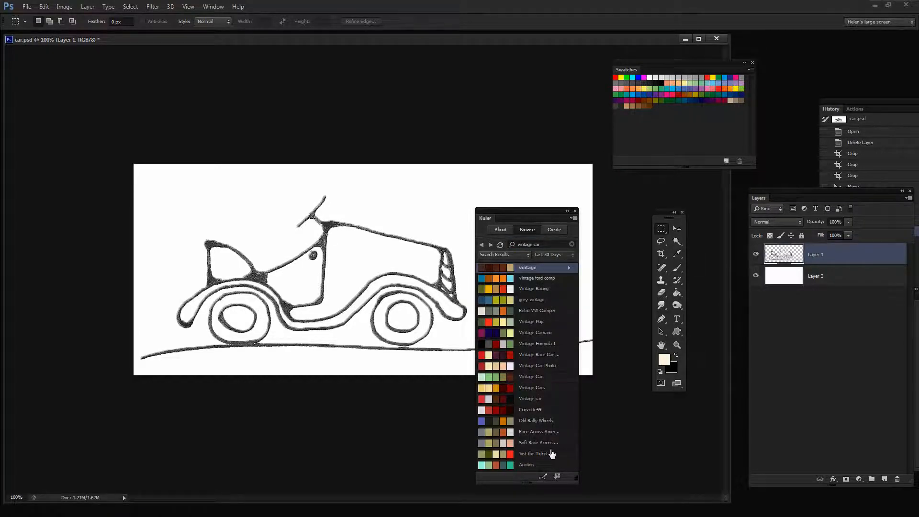
mouse_move(482, 245)
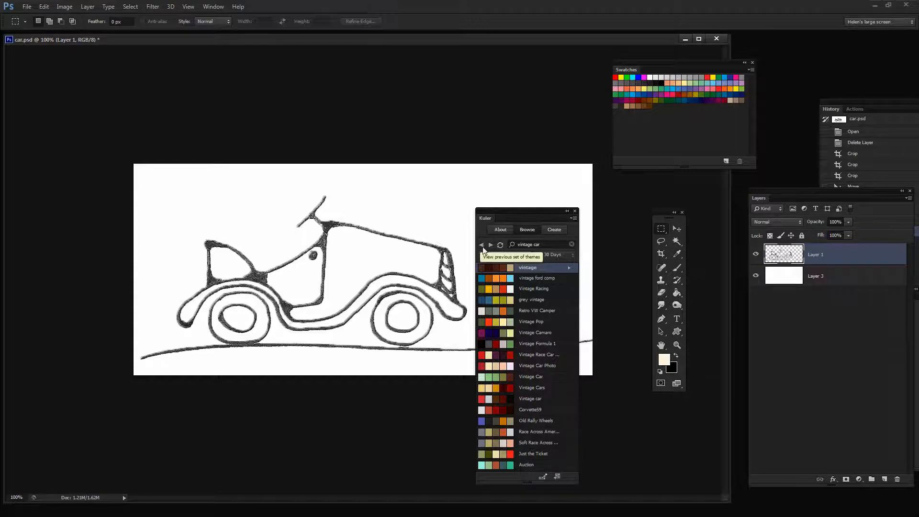
click(499, 244)
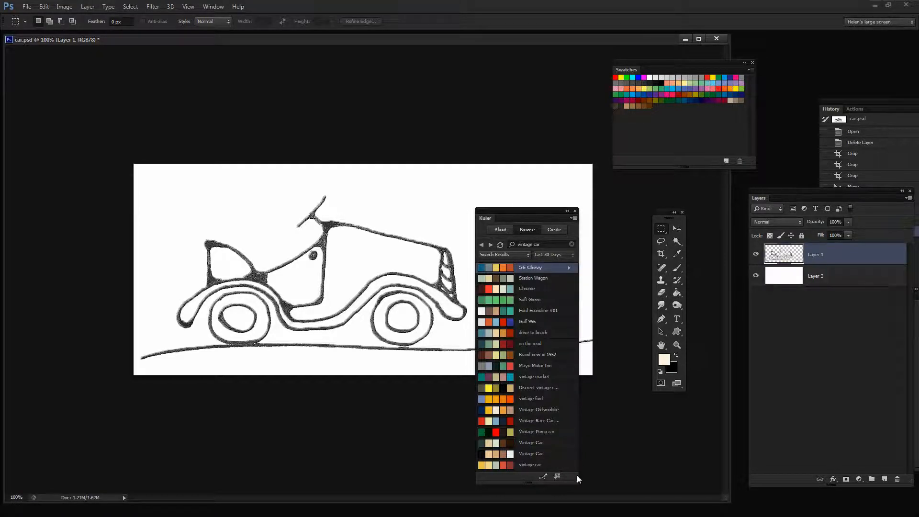
mouse_move(567, 475)
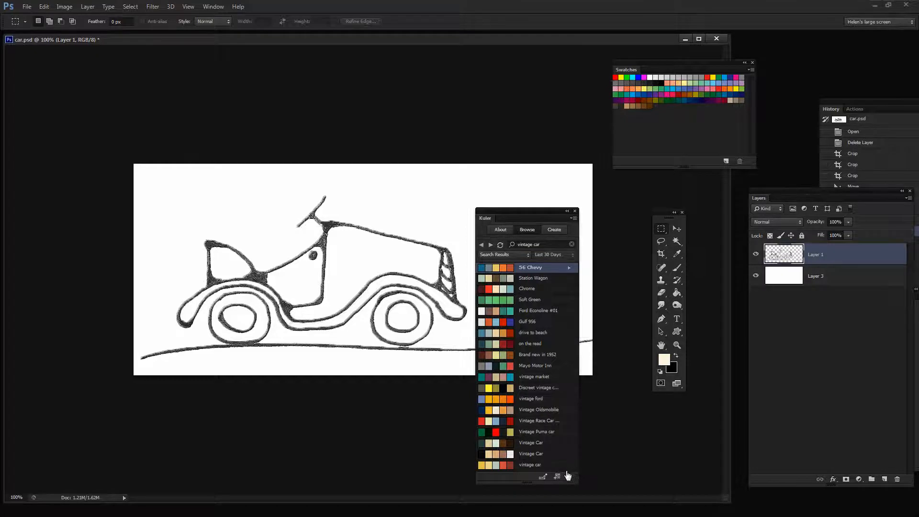
mouse_move(475, 379)
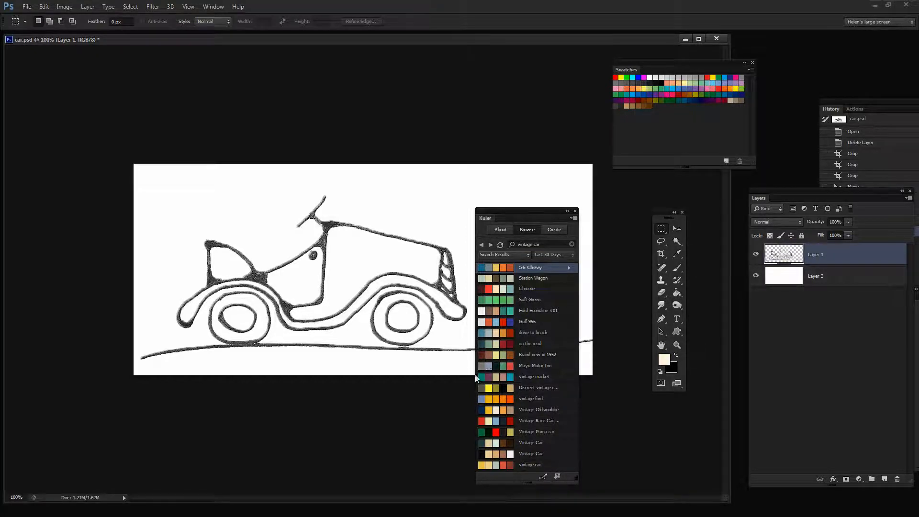
click(499, 245)
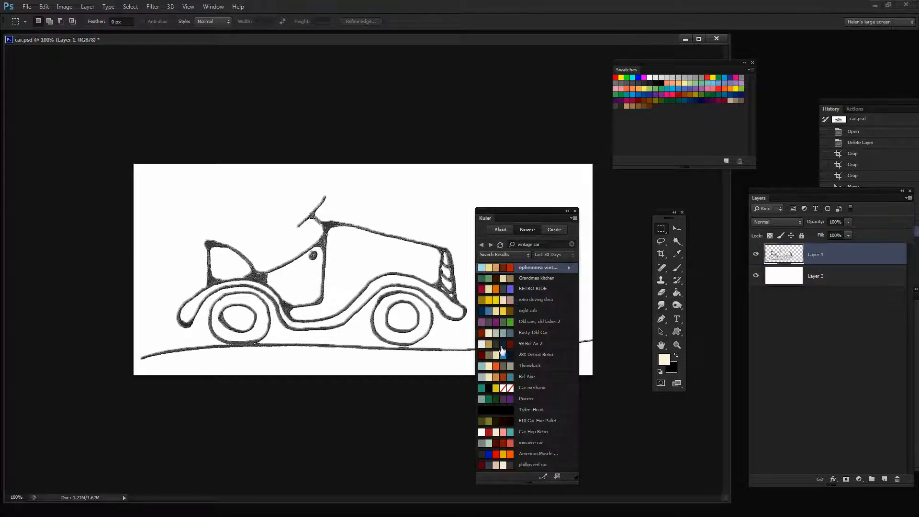
mouse_move(486, 321)
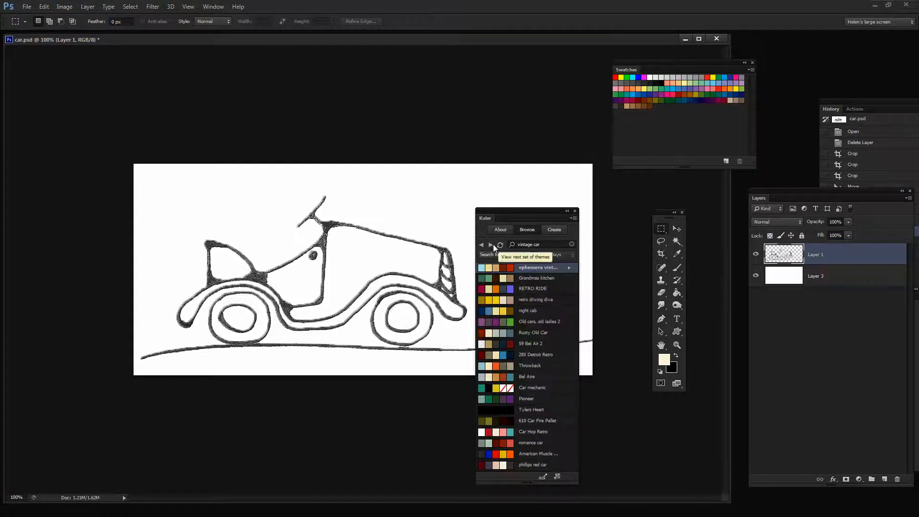
click(490, 244)
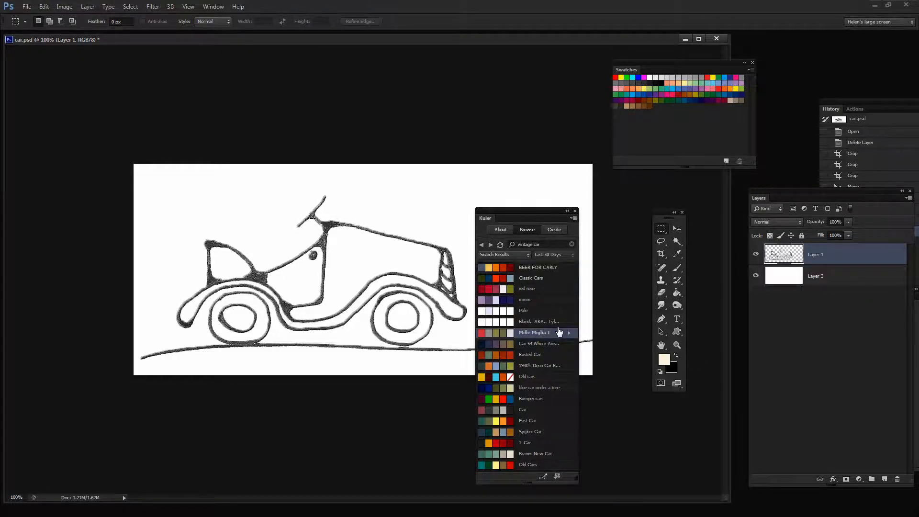
click(568, 333)
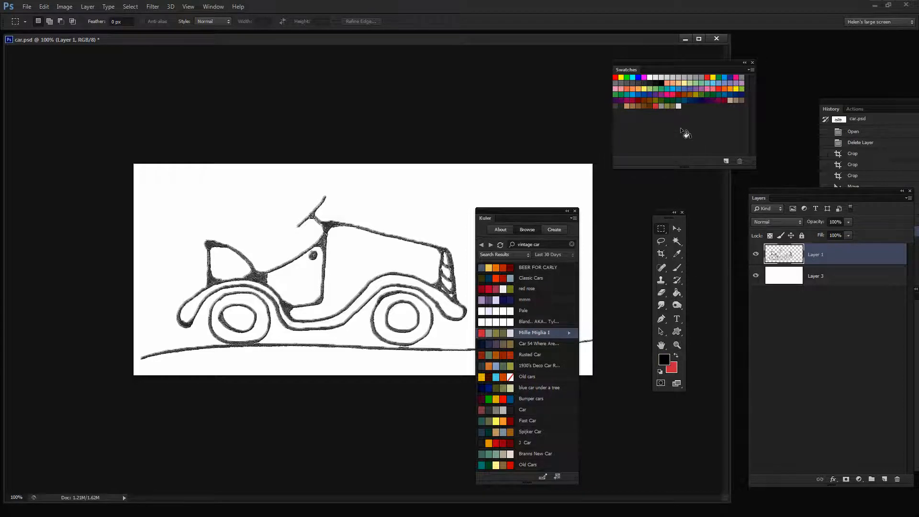
mouse_move(683, 385)
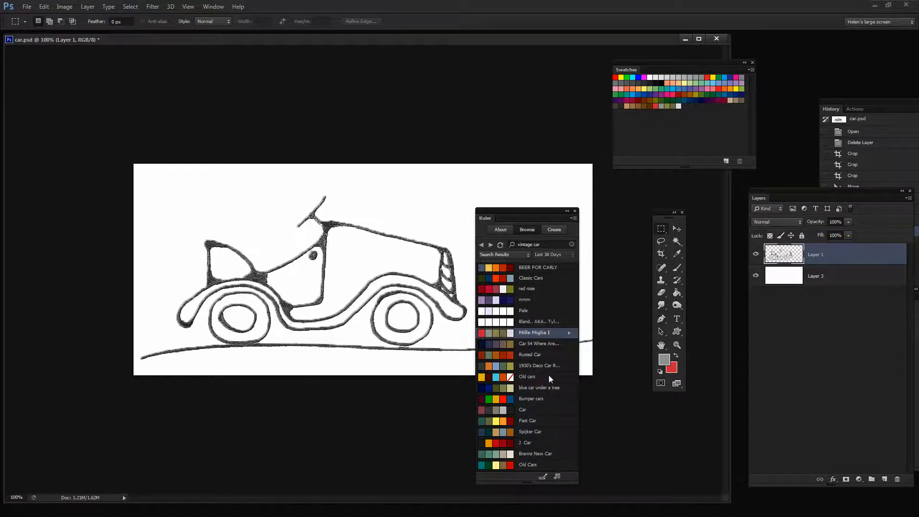
mouse_move(571, 334)
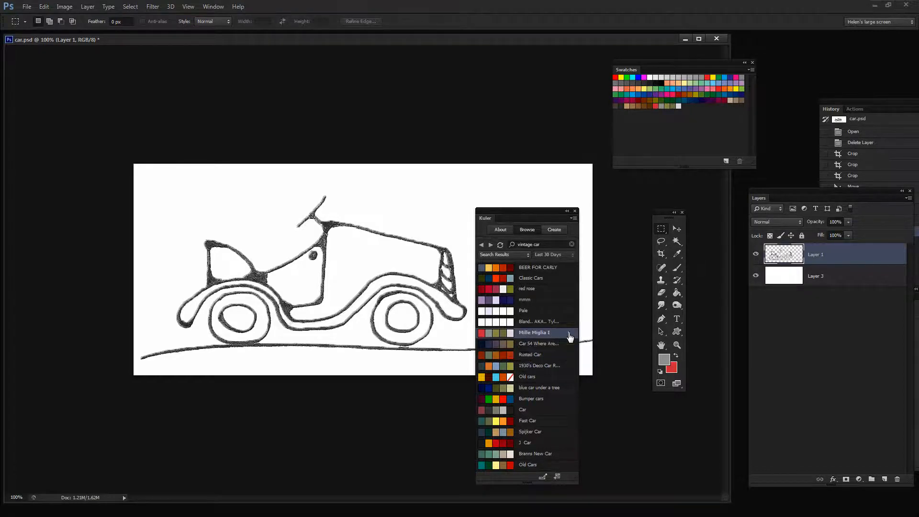
Open Mille Miglia 1 with Edit This Theme and add its five colours to Swatches.
right_click(533, 332)
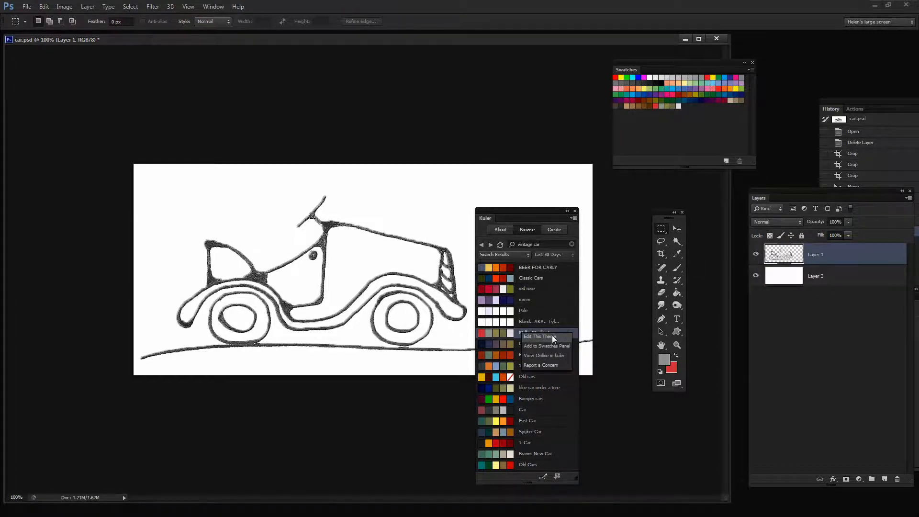
click(538, 336)
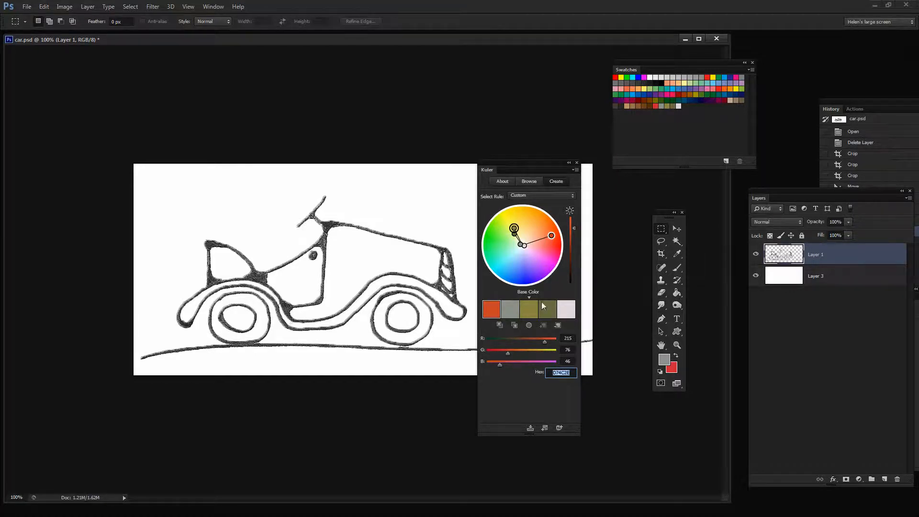
mouse_move(545, 428)
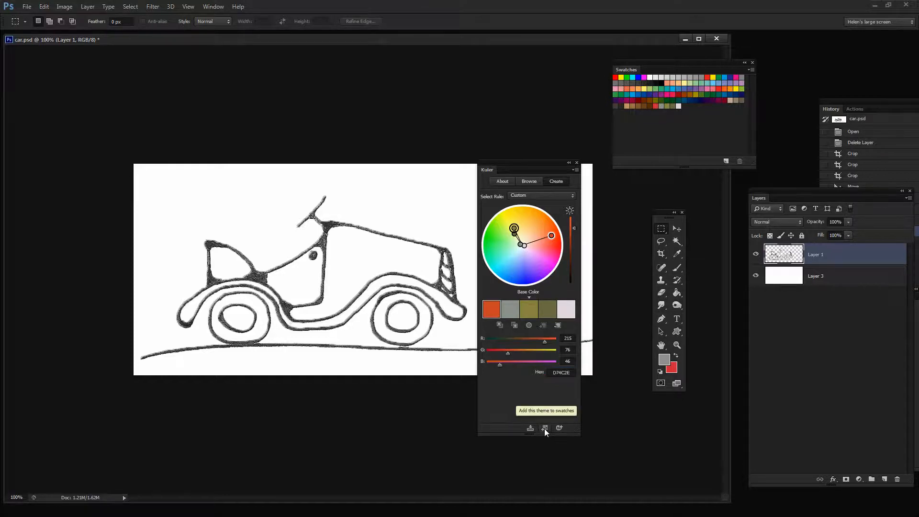
click(545, 428)
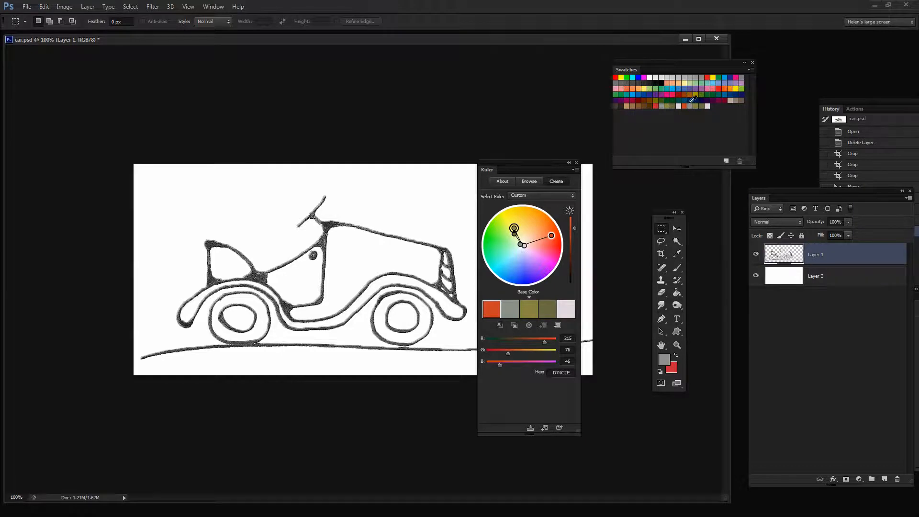
mouse_move(559, 428)
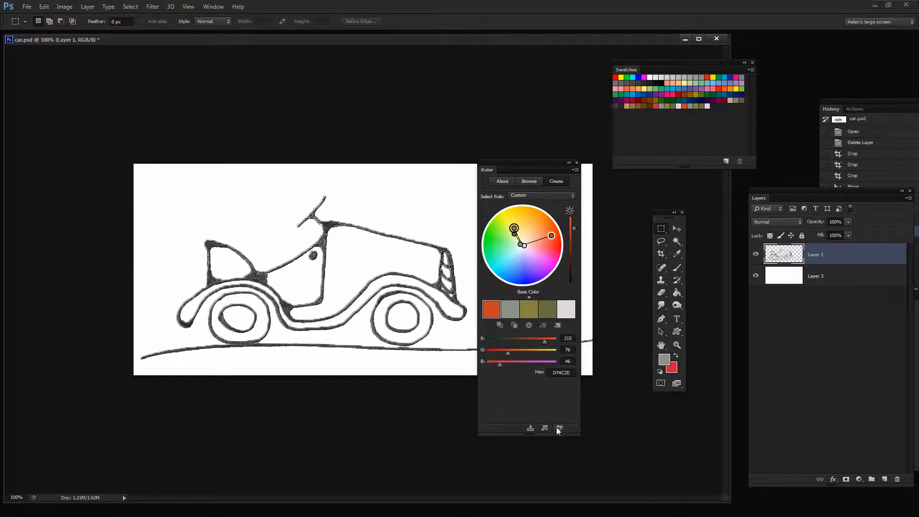
mouse_move(530, 428)
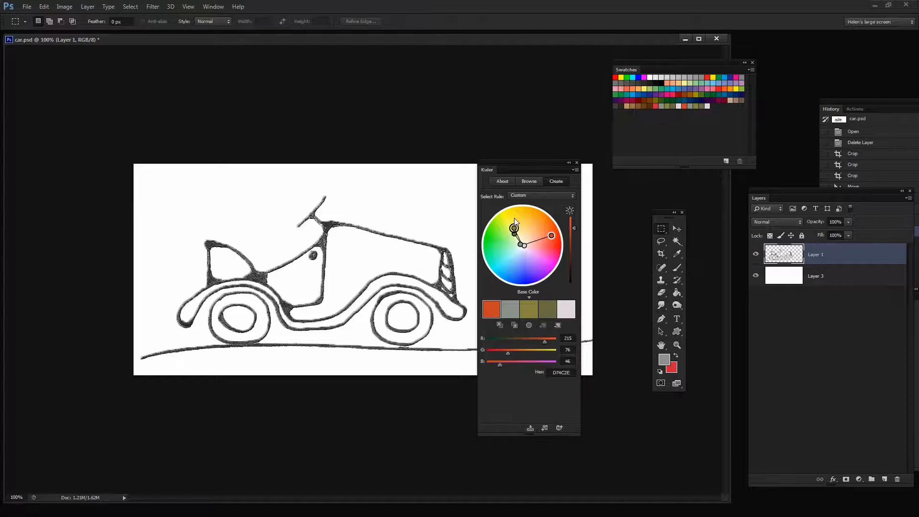
Try the Analogous rule with a new base colour, then switch to the Complementary rule.
click(540, 195)
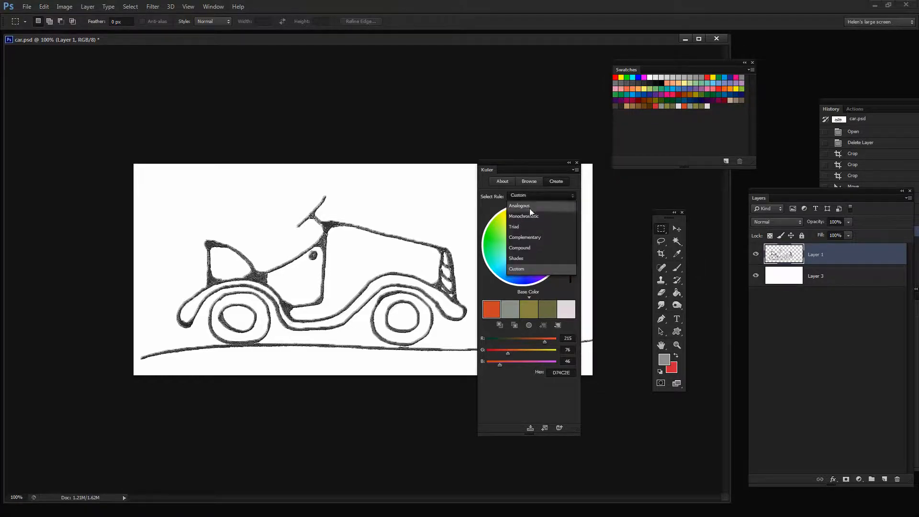
mouse_move(521, 227)
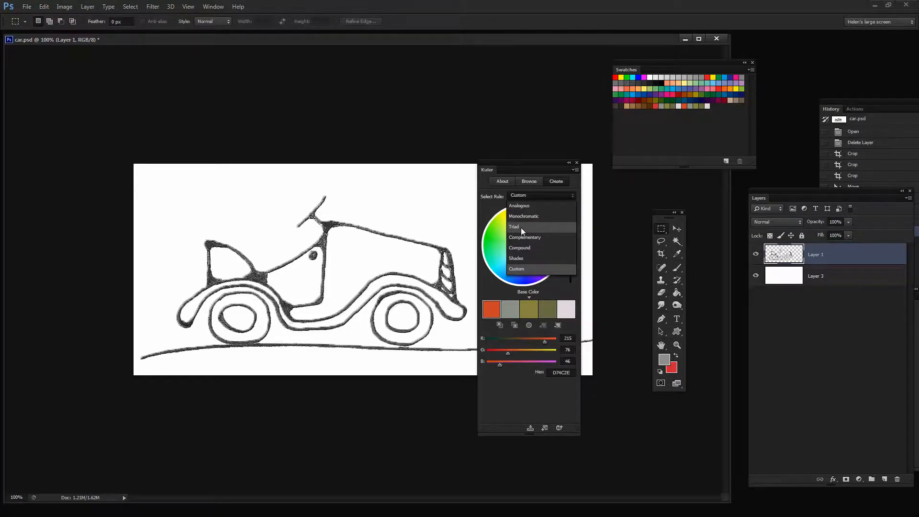
click(519, 205)
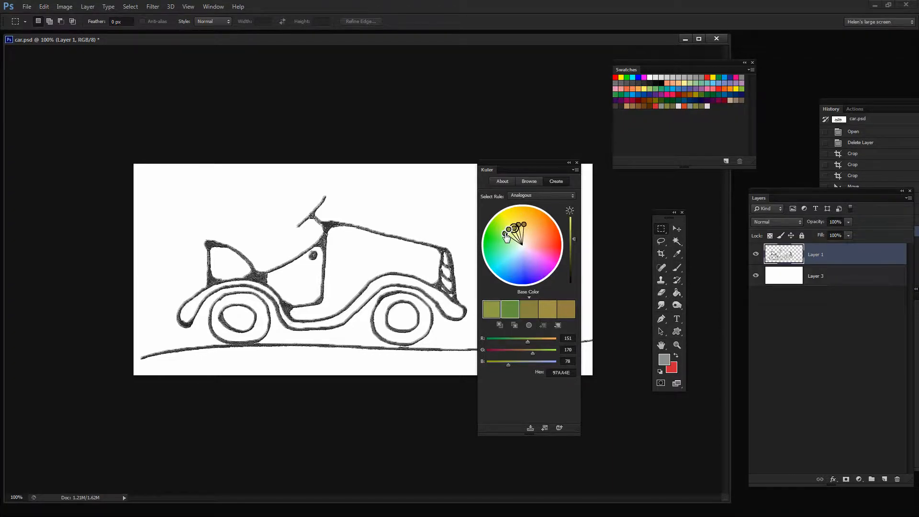
click(514, 229)
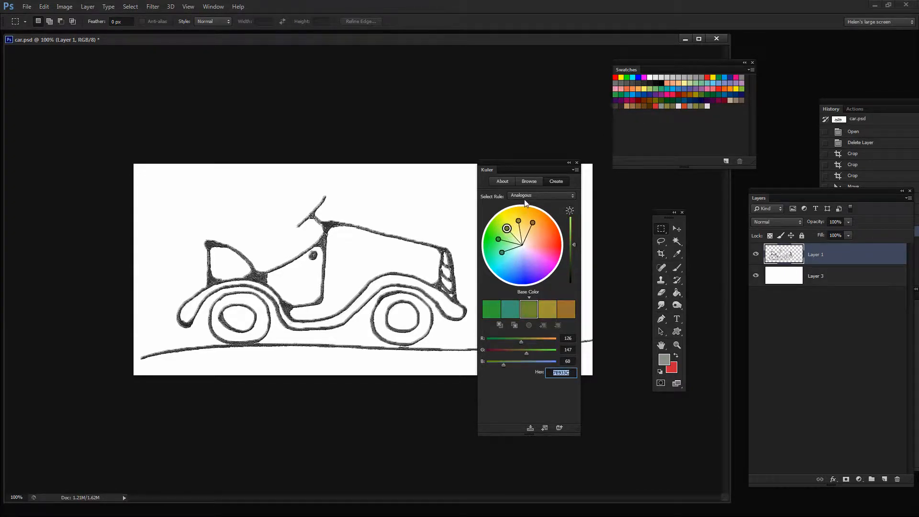
click(539, 195)
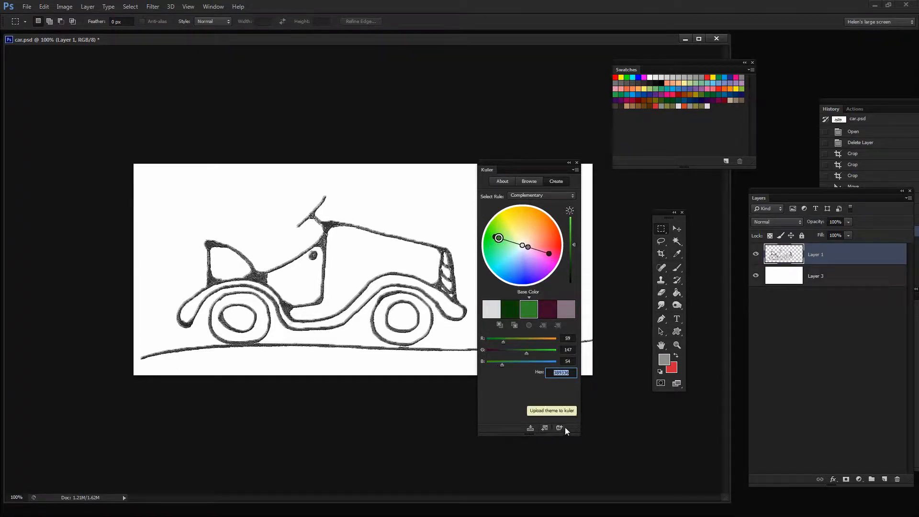
mouse_move(526, 269)
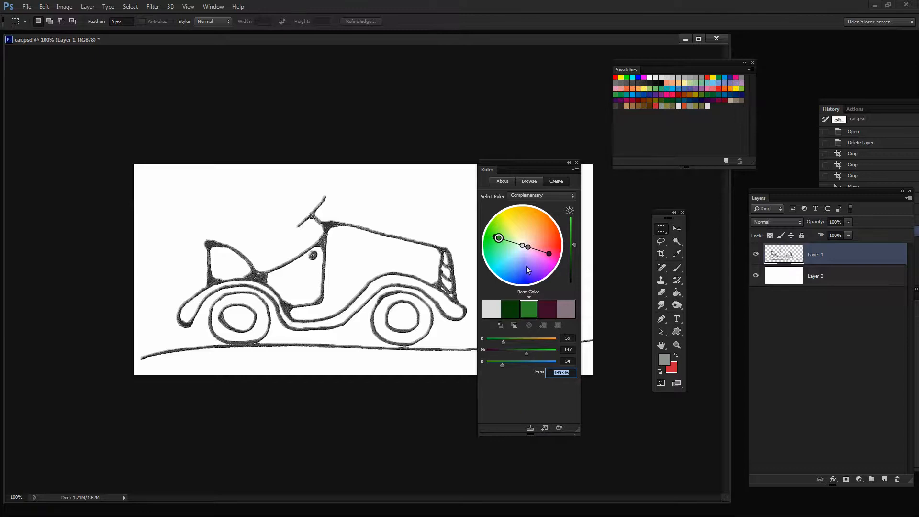
Lower the Kuler panel, return to Browse results, and start searching for 'beac'.
drag(510, 170, 501, 193)
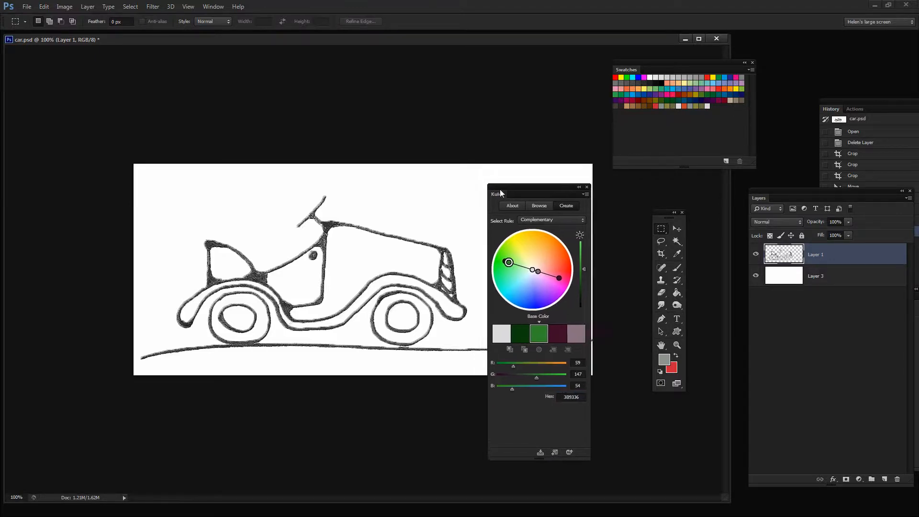
click(539, 206)
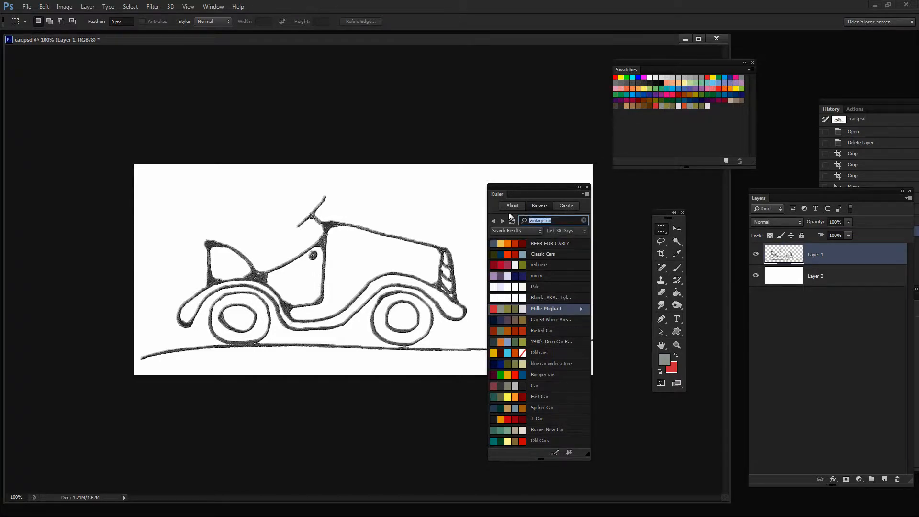
text(beac)
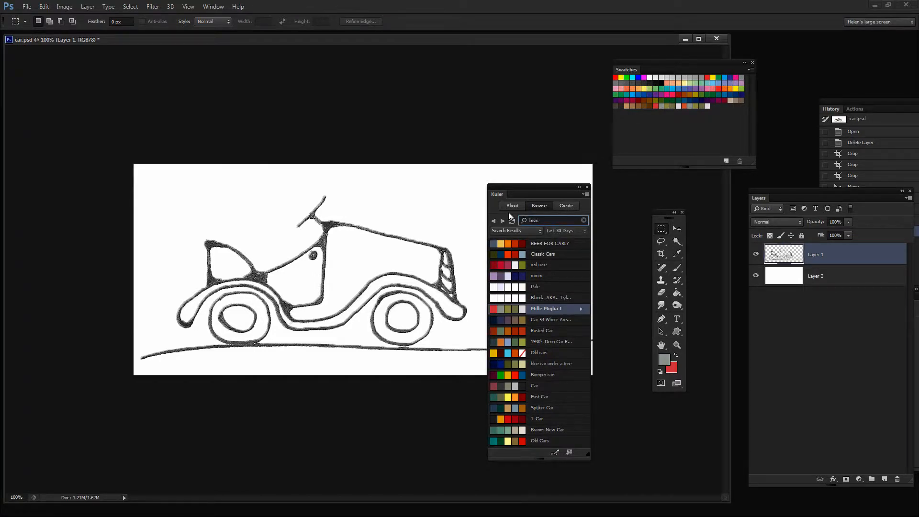